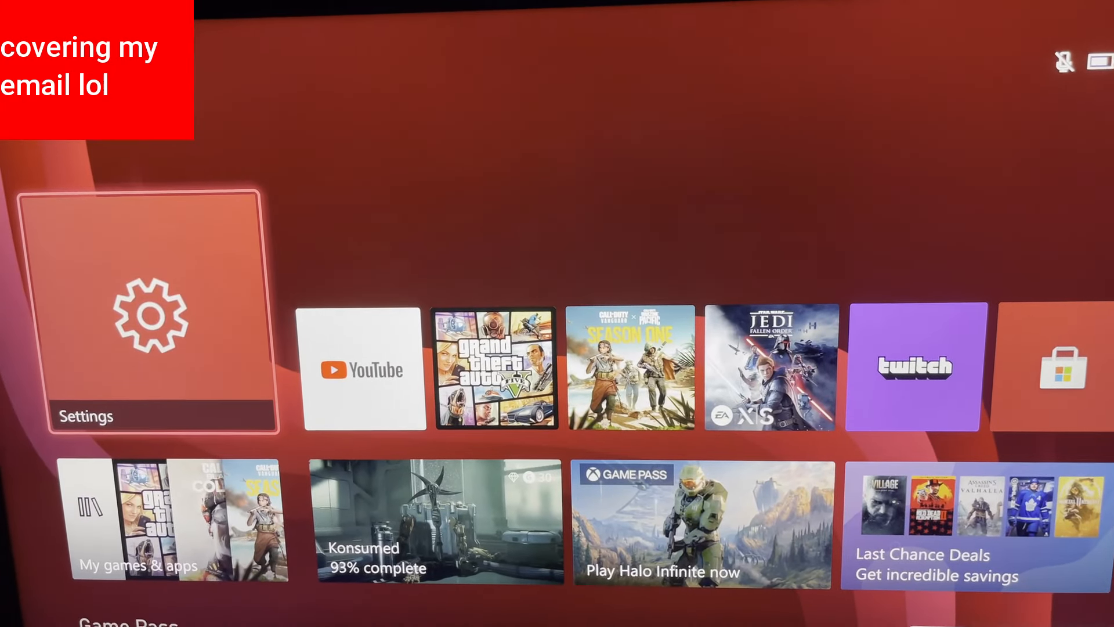
Step: Open Settings and go to General > Network settings to view wired status
scroll("right", 3)
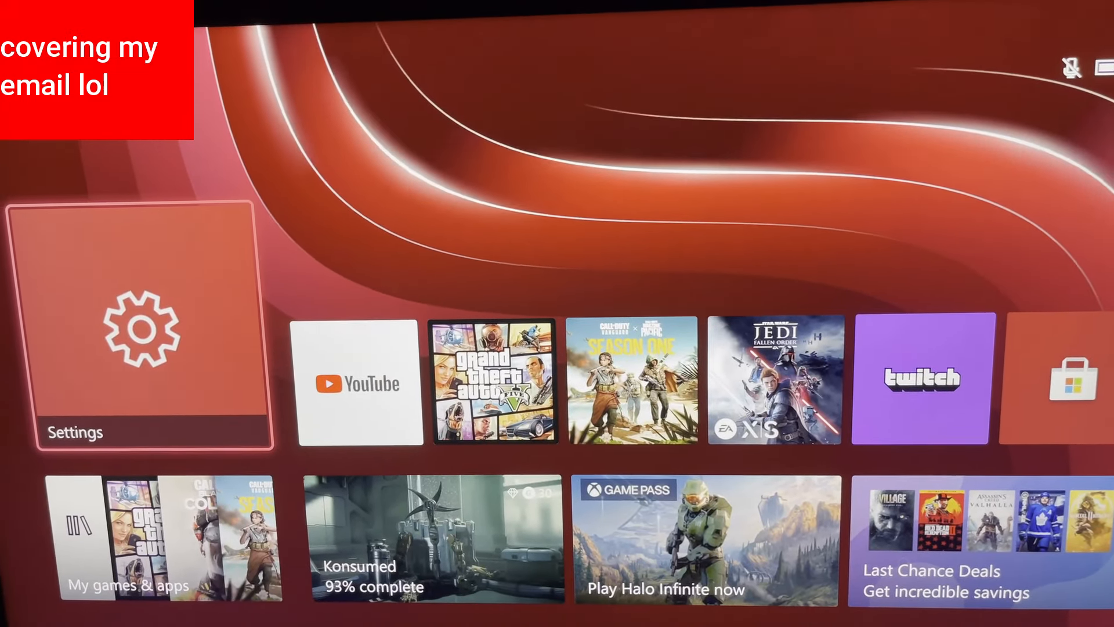
left_click(149, 329)
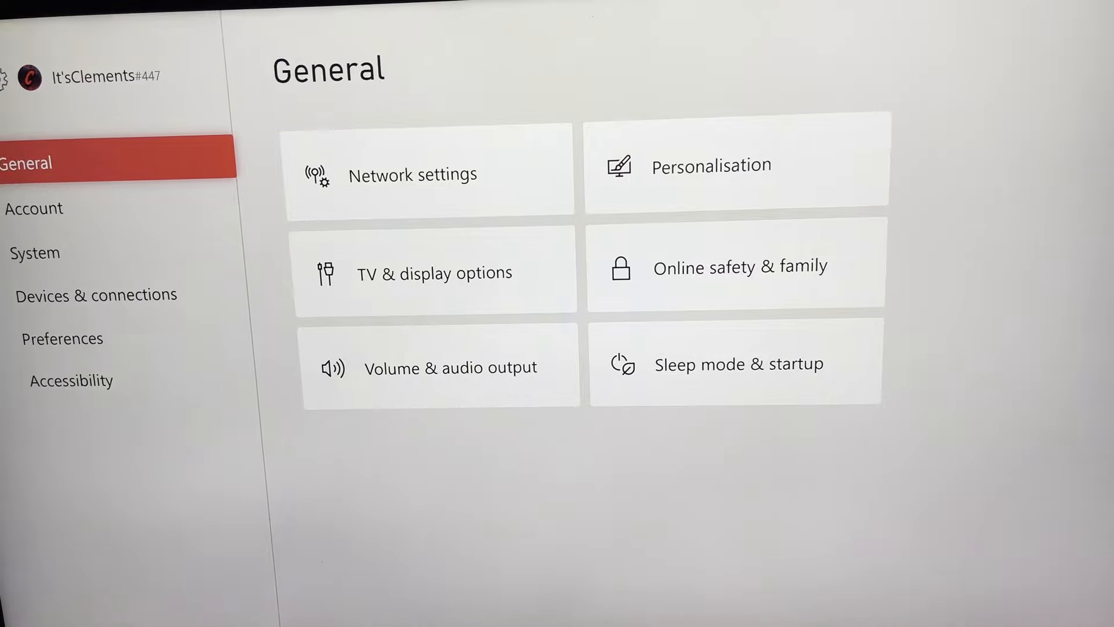
left_click(412, 175)
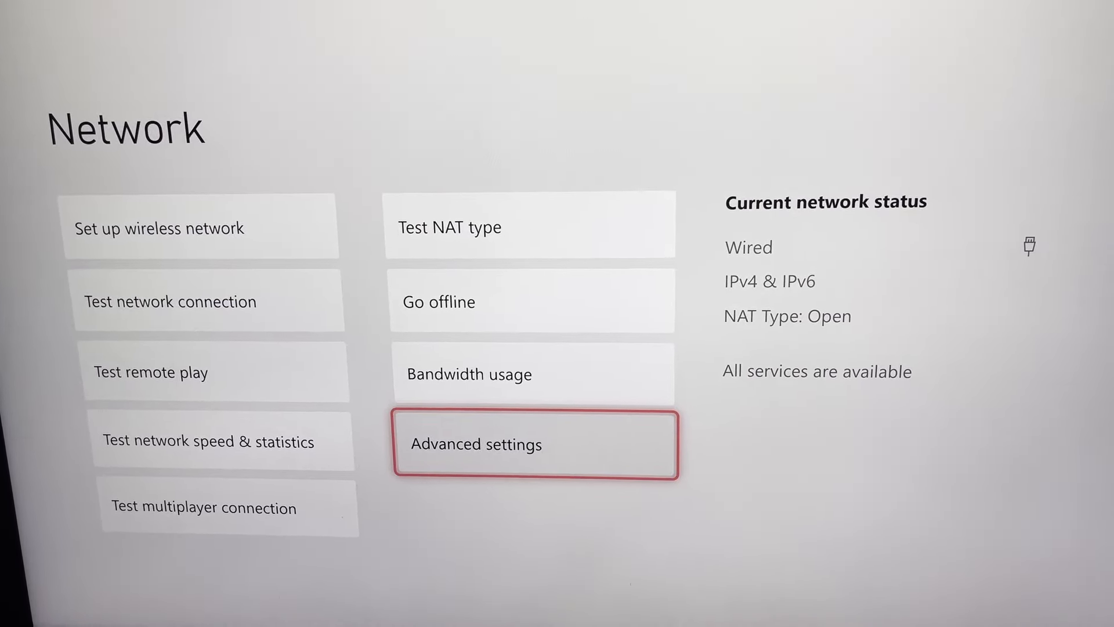
Step: Open Advanced settings > DNS settings and choose Manual IPv4 DNS entry
left_click(534, 444)
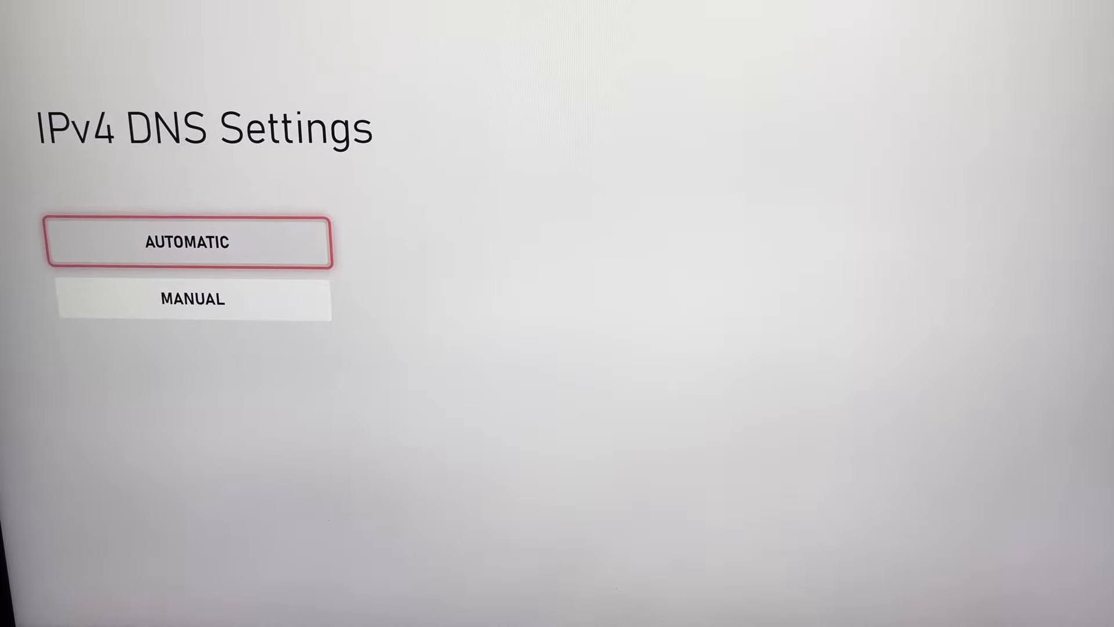
left_click(190, 297)
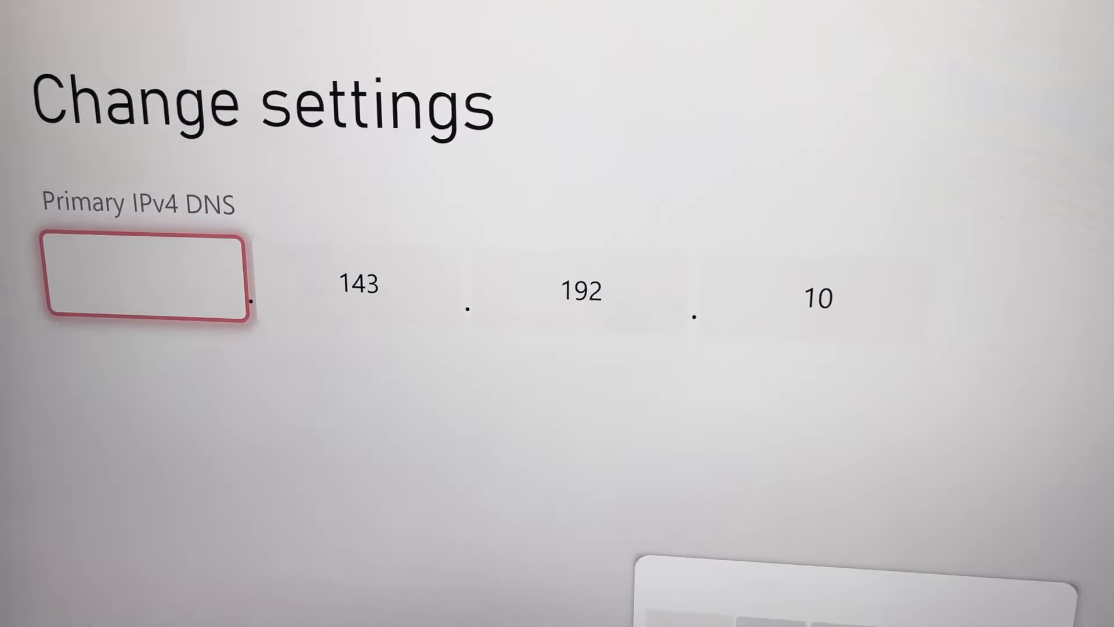
Step: Type 143 in the DNS field, then back out to Alternative port selection
type("143")
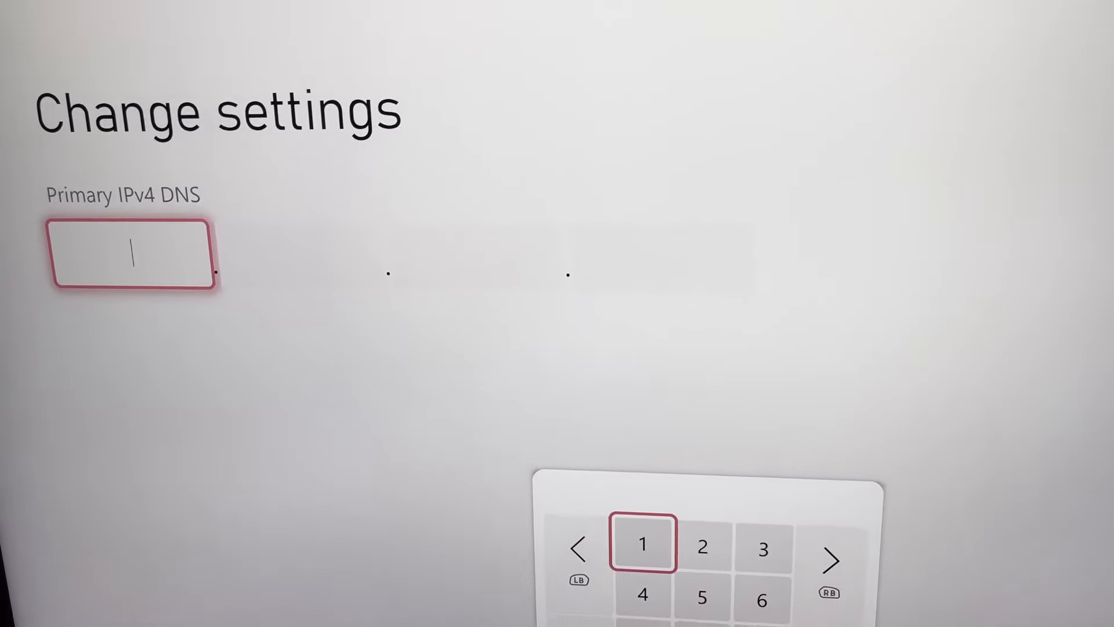
left_click(641, 544)
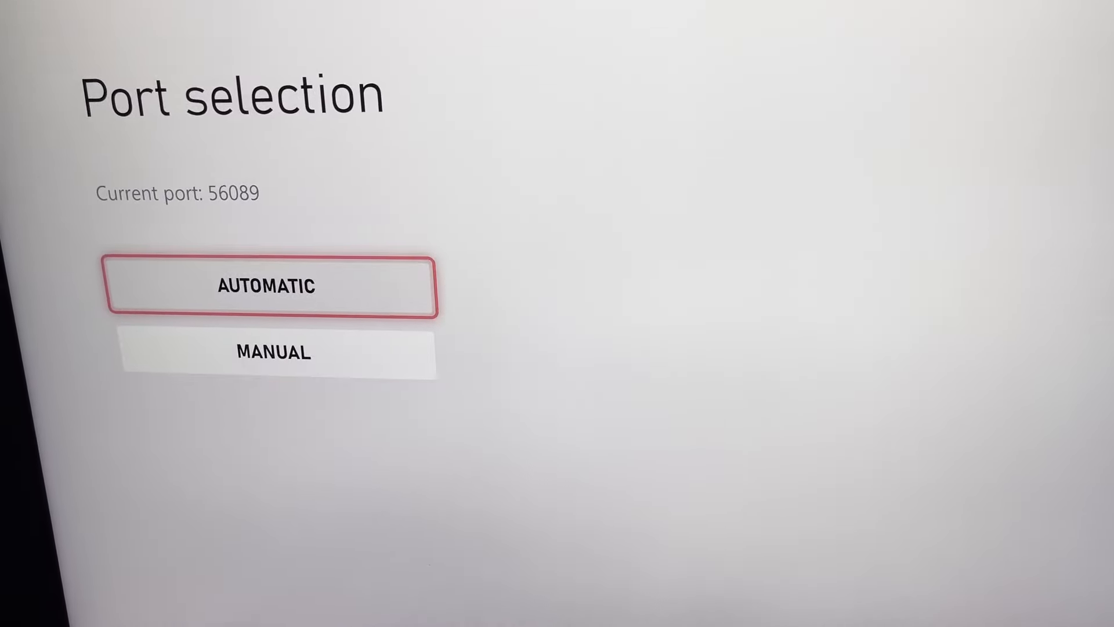
Step: Set the port manually, choose the last port from the list, and continue
left_click(273, 352)
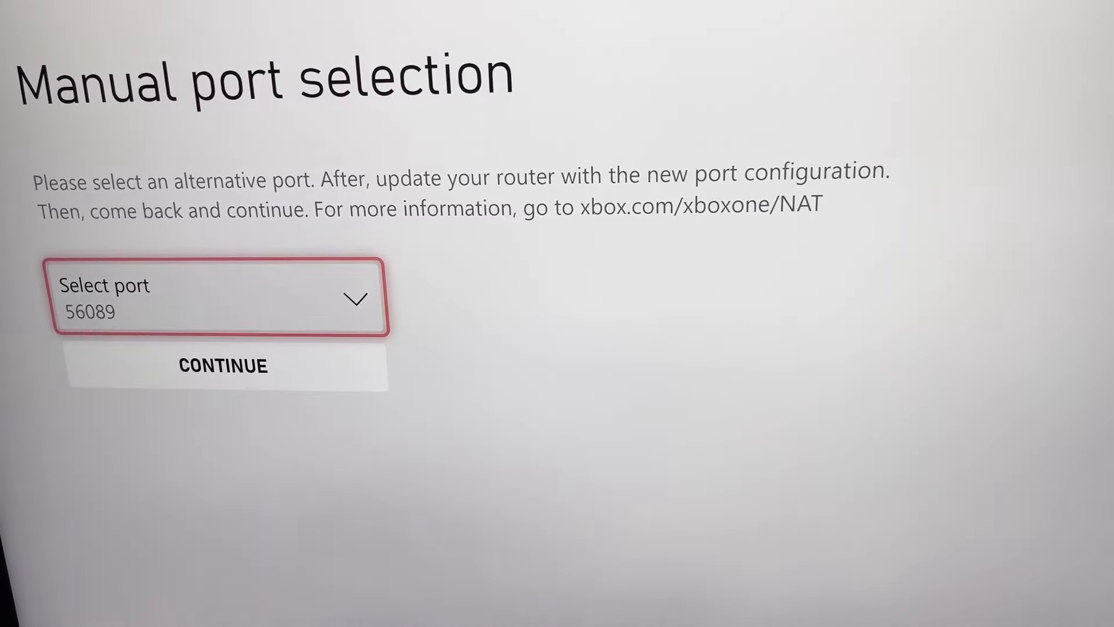
left_click(222, 297)
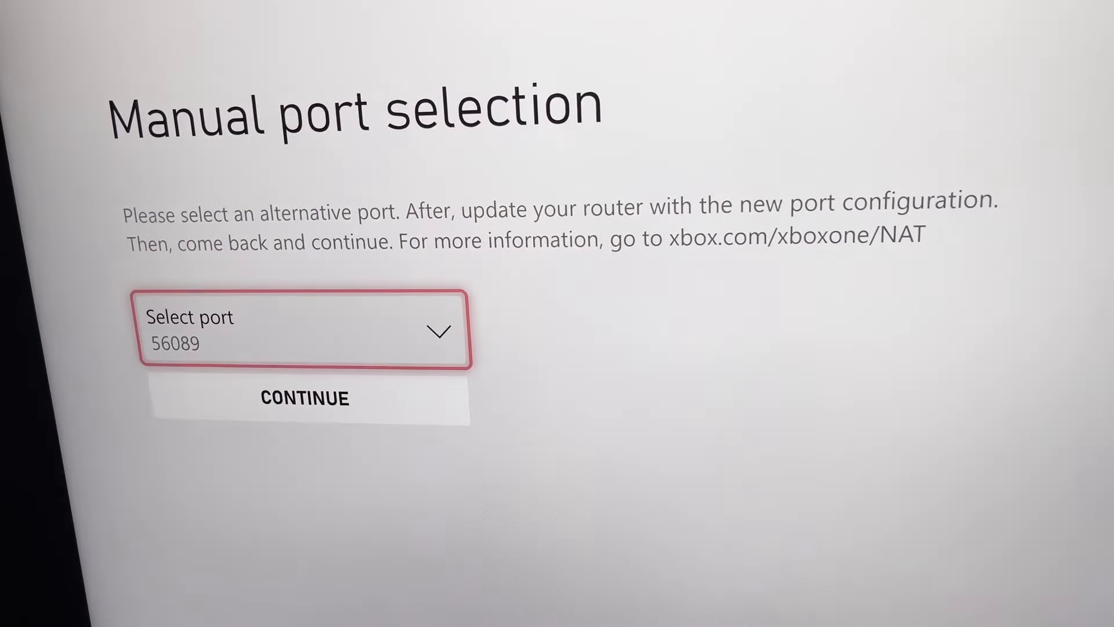
left_click(304, 329)
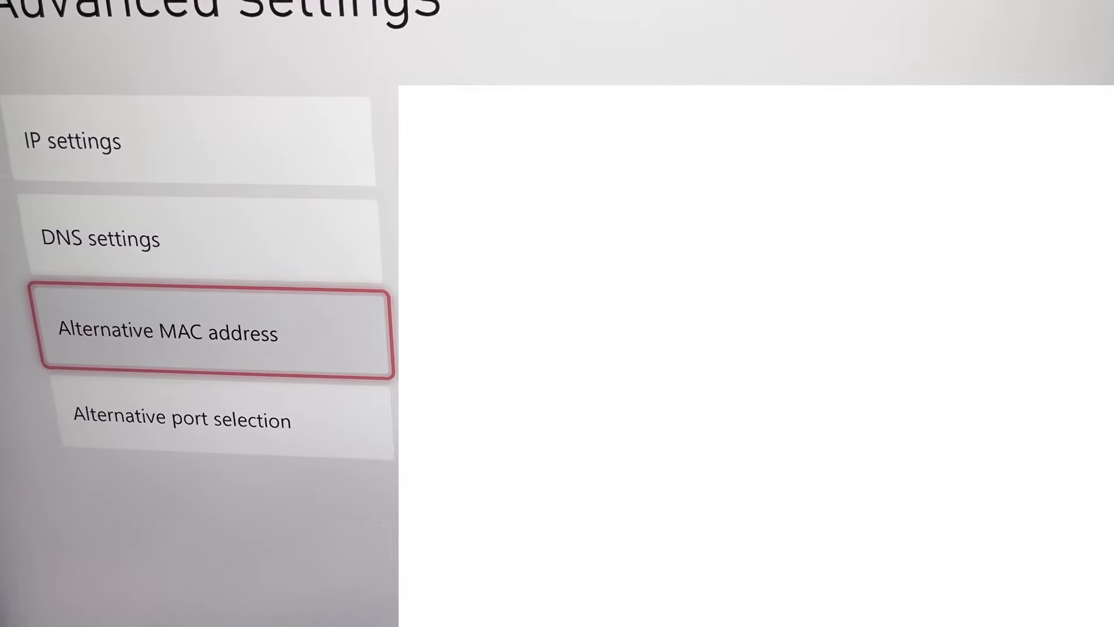
Step: View the Alternative MAC address options, then back out to the Network page
left_click(213, 333)
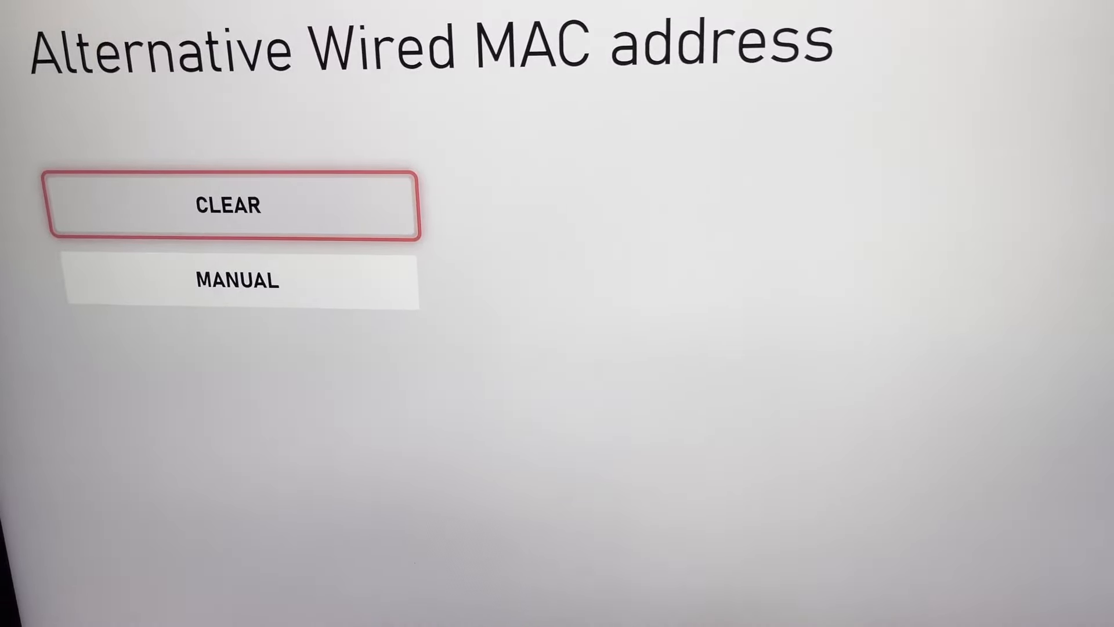
key("Escape")
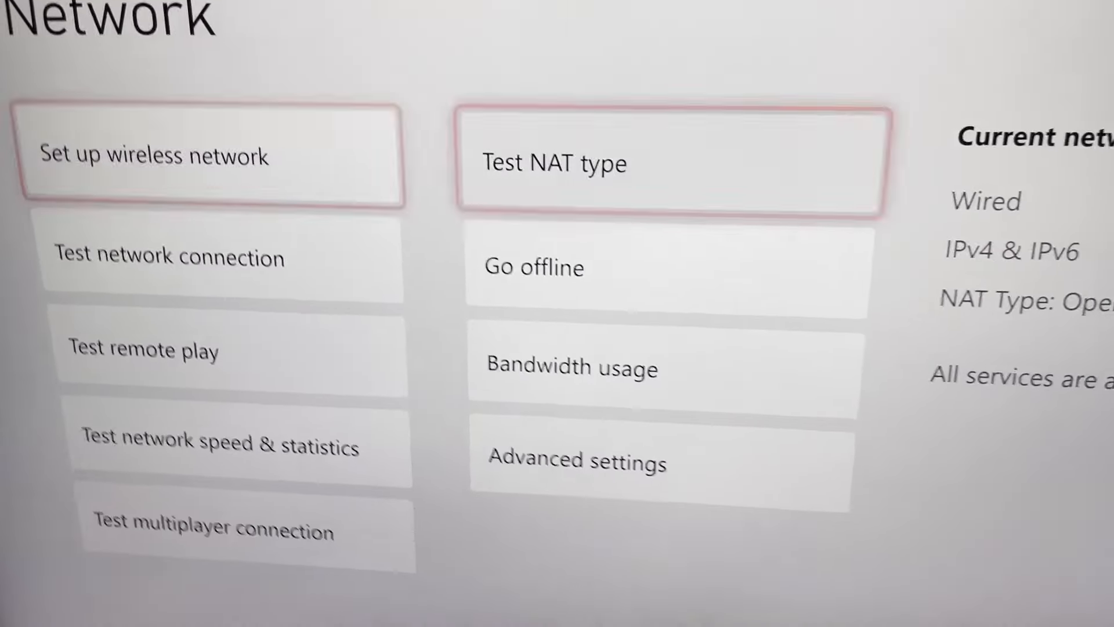
Step: In Advanced settings, enter 8 in each of the first three primary DNS fields
left_click(576, 462)
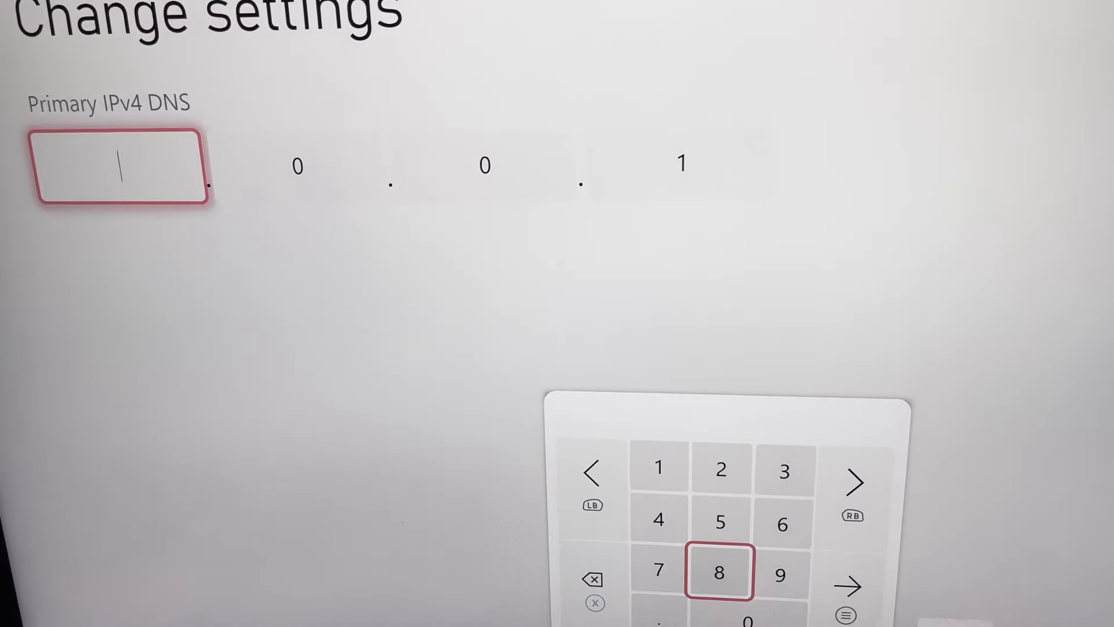
left_click(719, 572)
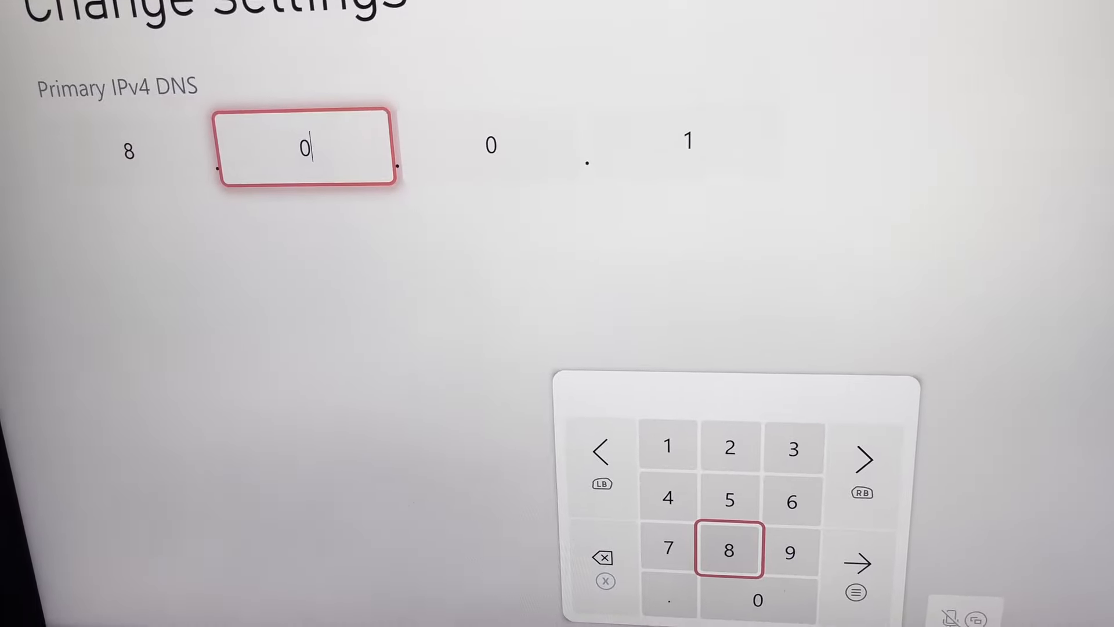
left_click(728, 551)
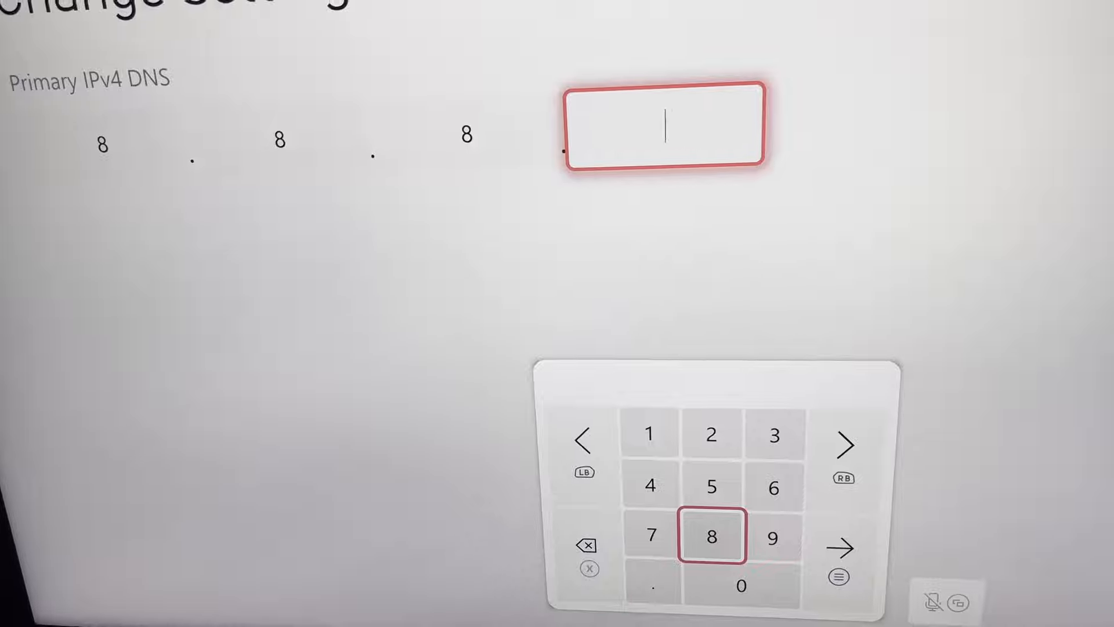
left_click(711, 536)
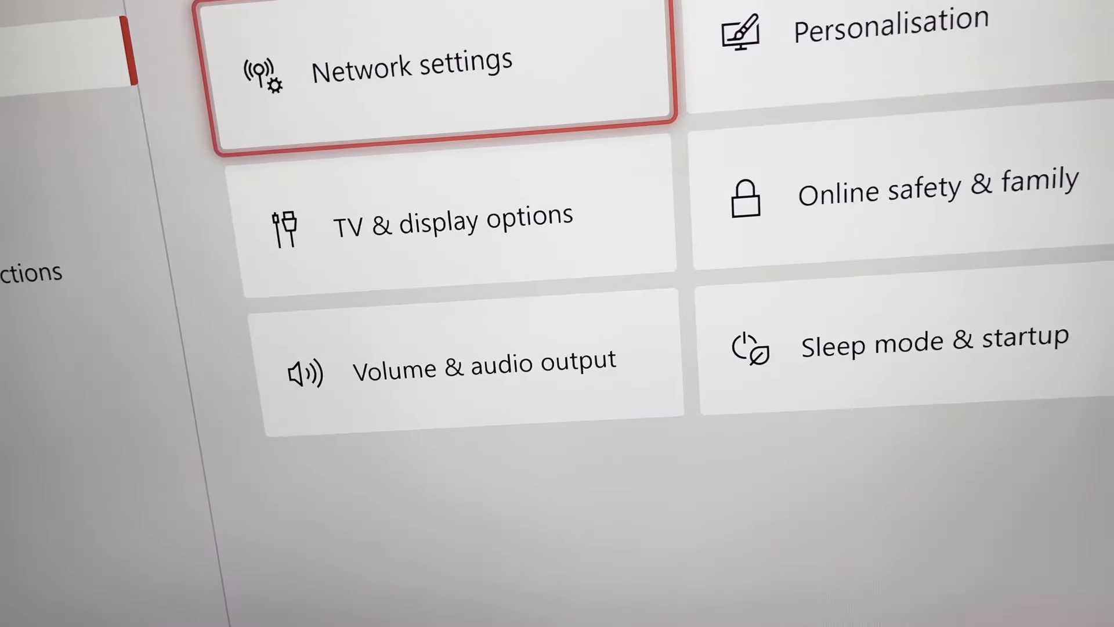
Step: Select Network settings on the General page to check the wired connection and NAT type
scroll("up", 3)
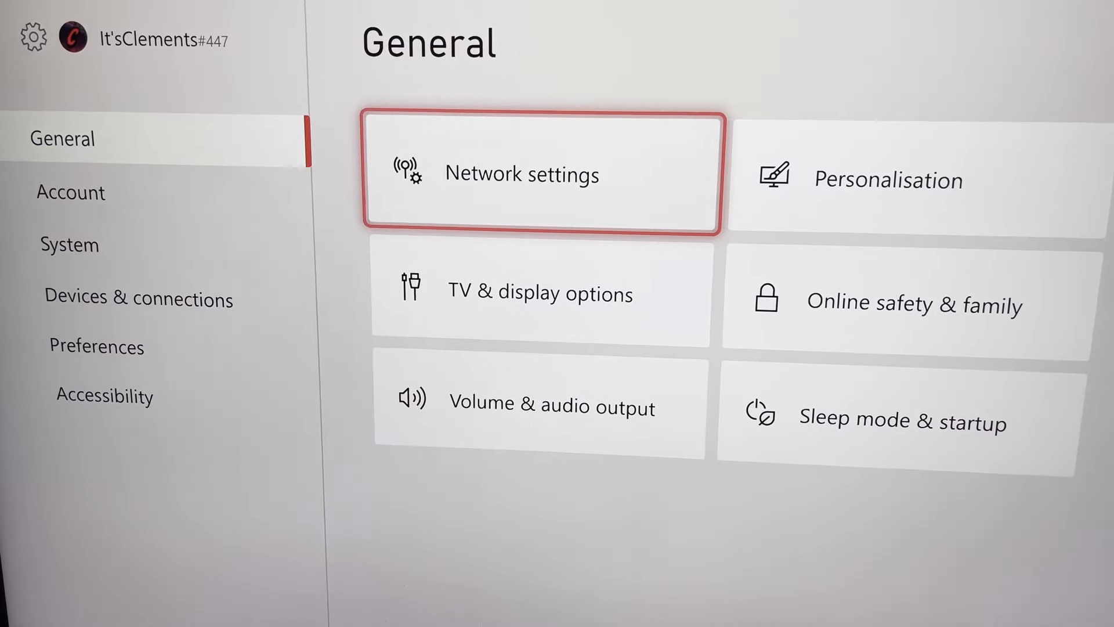
left_click(544, 173)
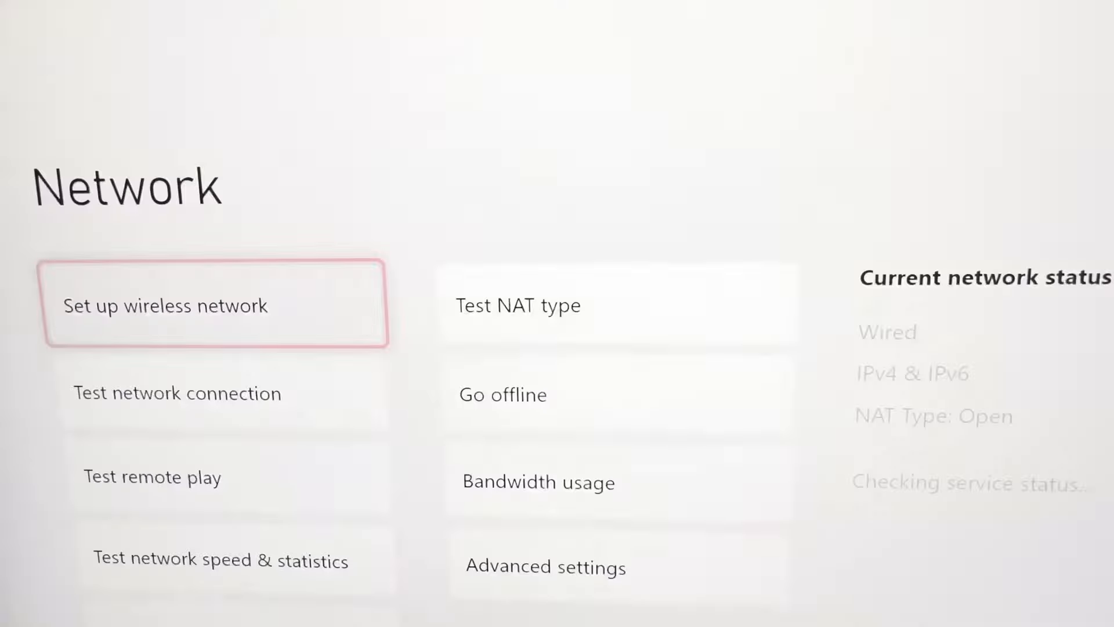